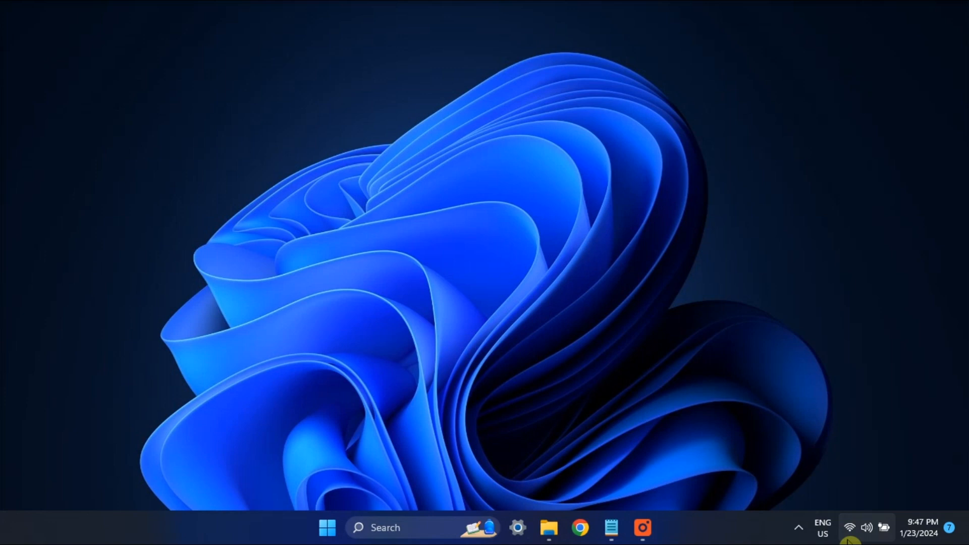
pyautogui.moveTo(849, 526)
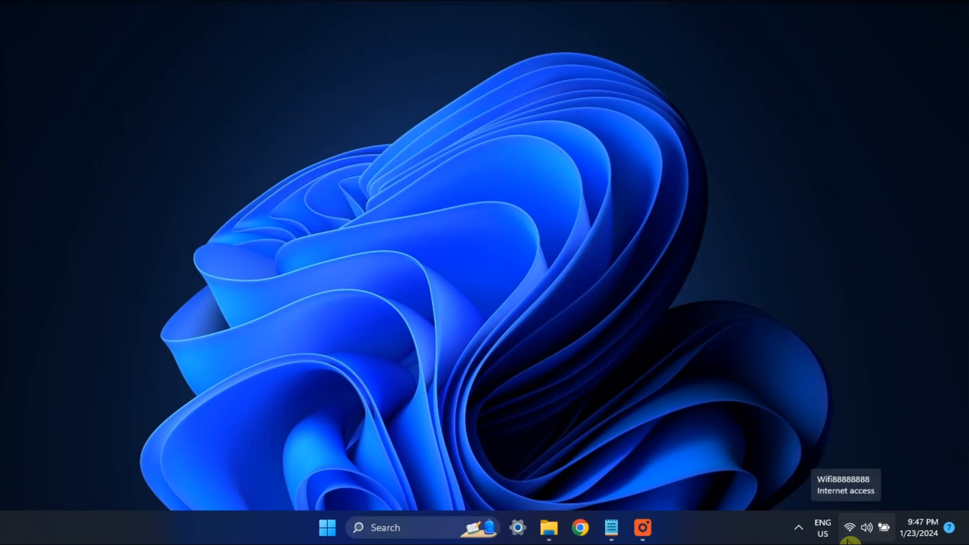
pyautogui.moveTo(549, 528)
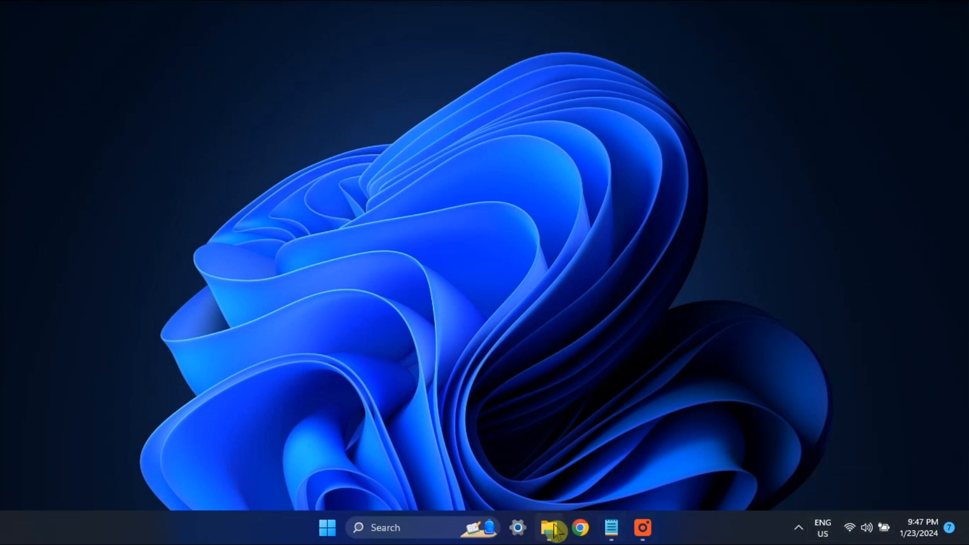
# - Go to C:\Users\Username\AppData\Local\Microsoft\OneDrive and bring up actions for all its folders
pyautogui.click(552, 528)
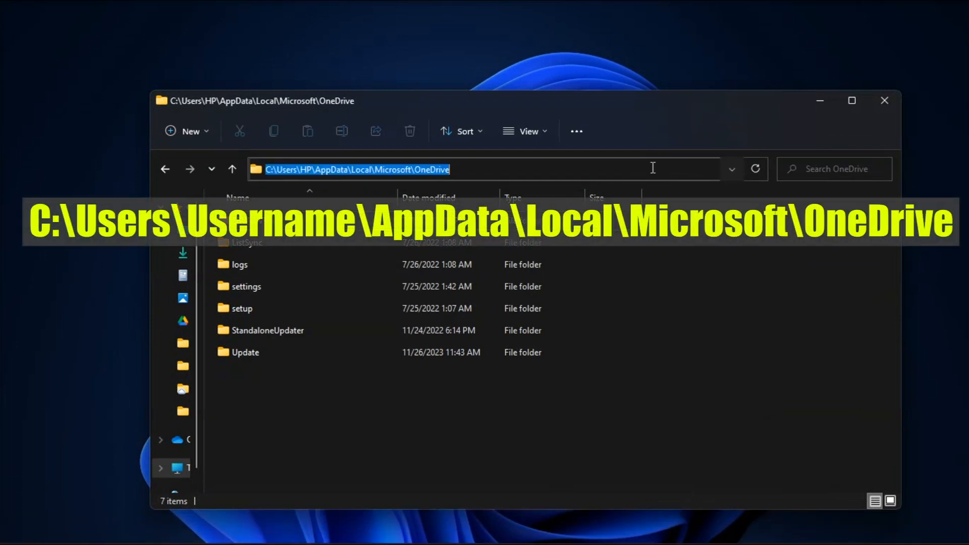
pyautogui.write('C:\\Users\\Username\\AppData\\Local\\Microsoft\\OneDrive')
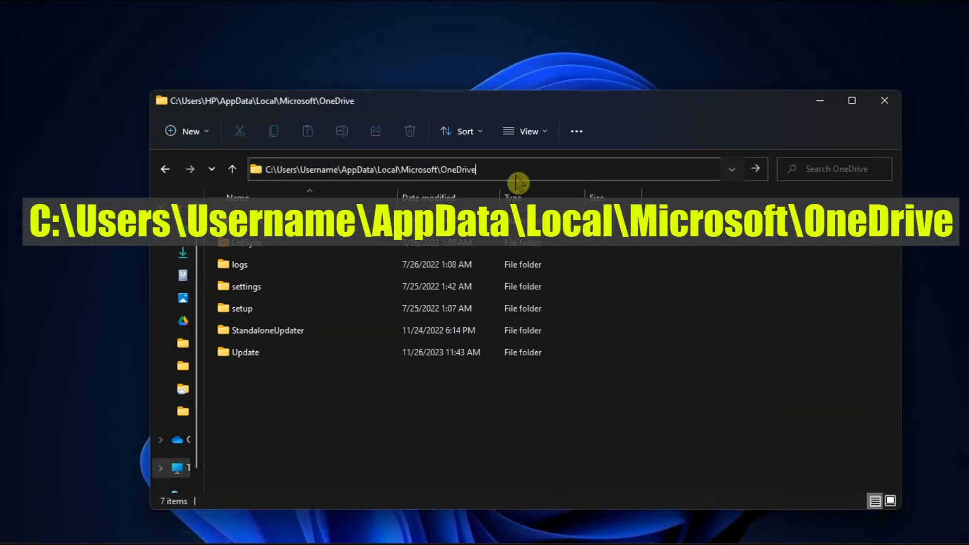
pyautogui.doubleClick(316, 169)
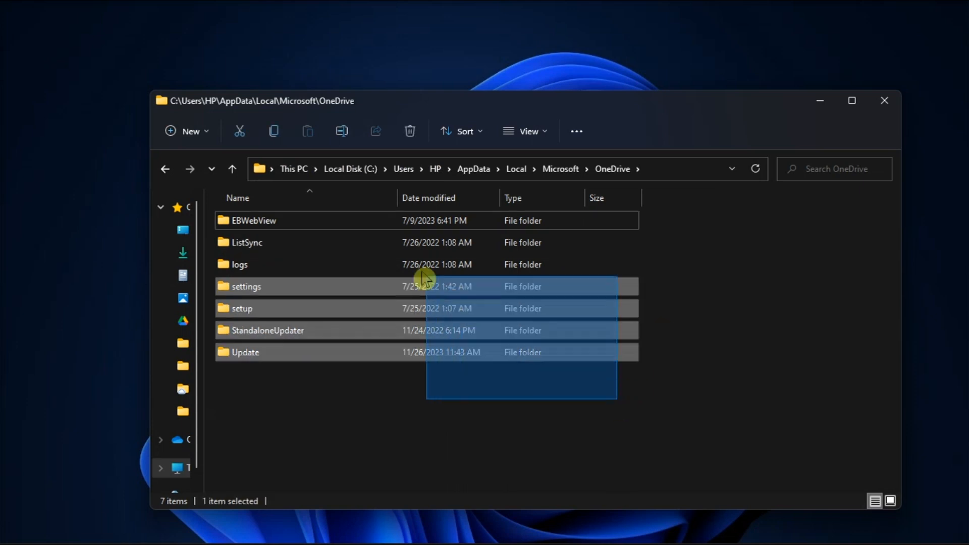
pyautogui.rightClick(512, 272)
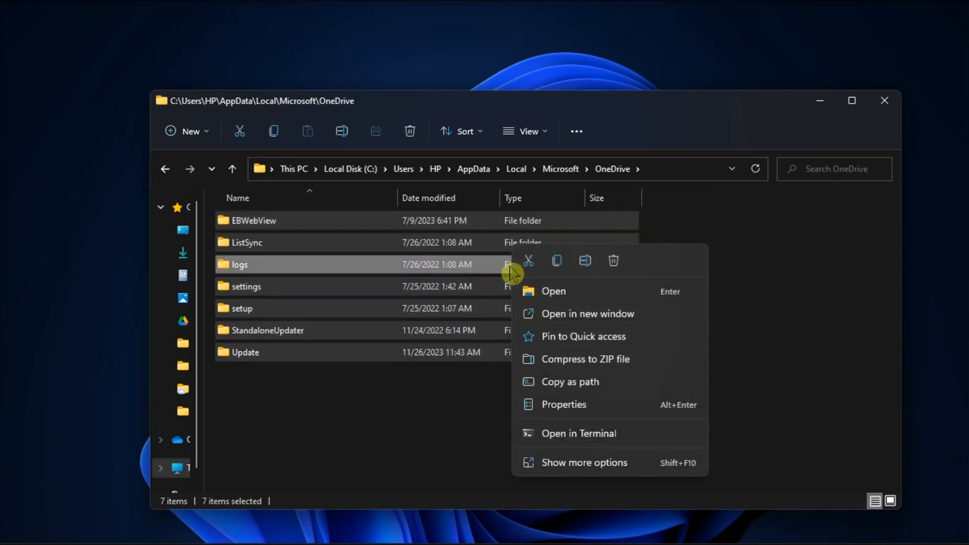
pyautogui.moveTo(612, 260)
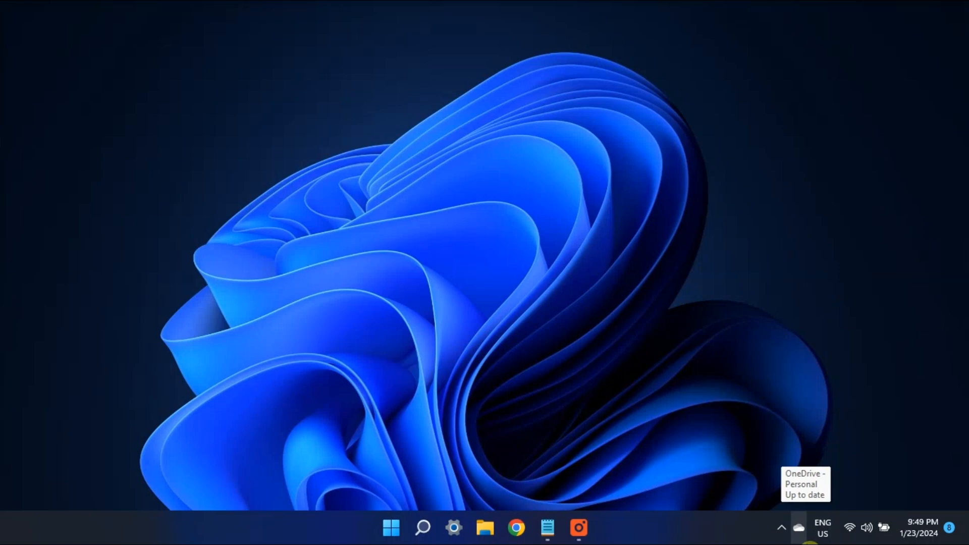
# - Show OneDrive's help and settings menu from the system tray panel
pyautogui.click(797, 527)
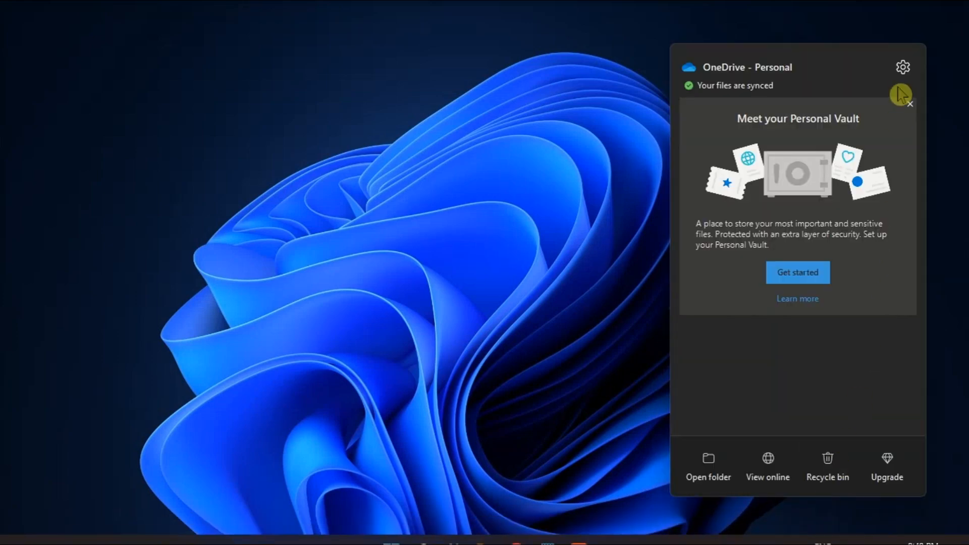
pyautogui.click(902, 66)
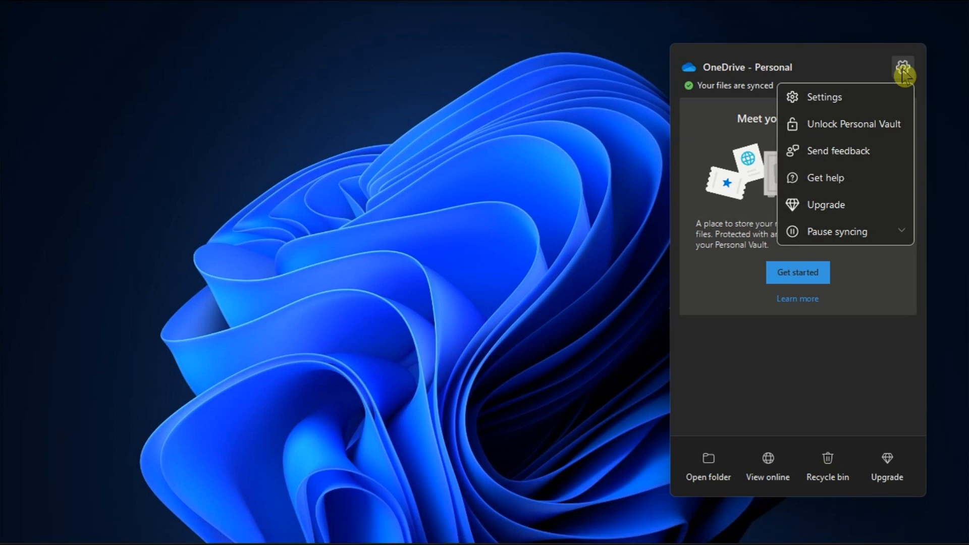
# - Unlink this PC from the OneDrive account on the Settings Account page
pyautogui.click(824, 96)
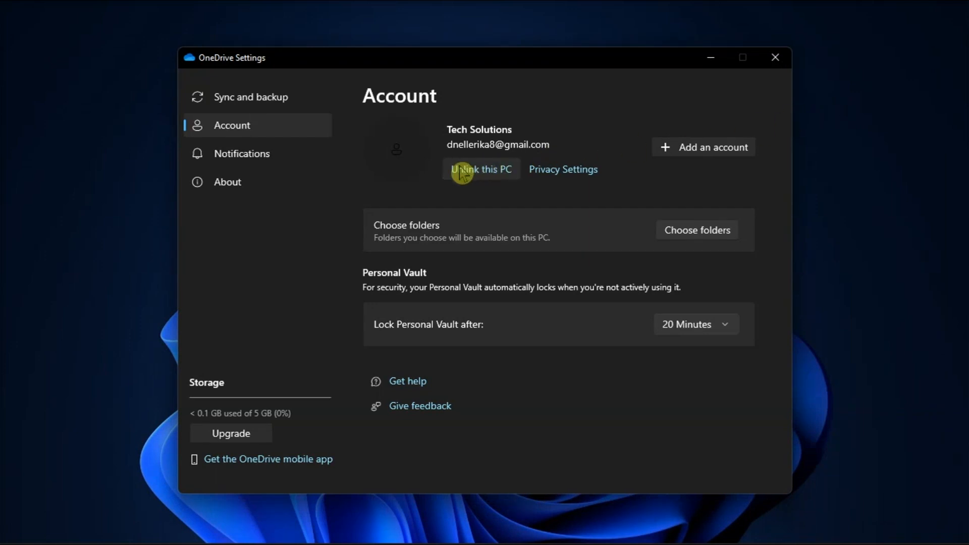
pyautogui.moveTo(482, 178)
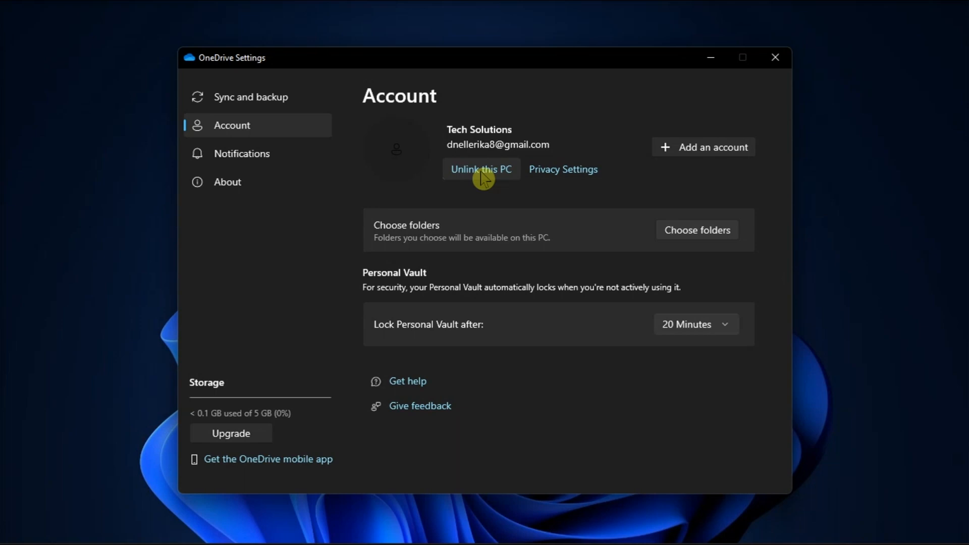
pyautogui.click(481, 169)
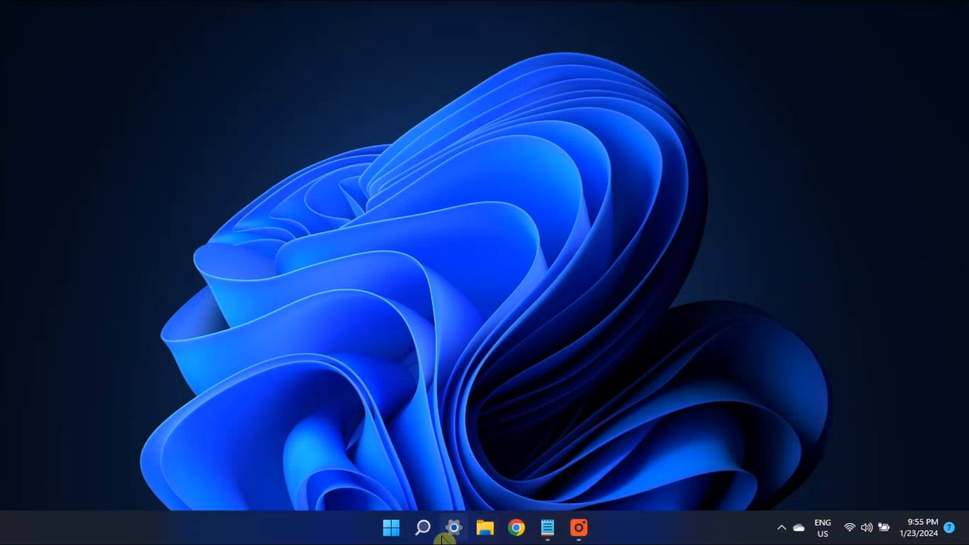
# - Go to the Network & internet page of Windows Settings
pyautogui.click(453, 528)
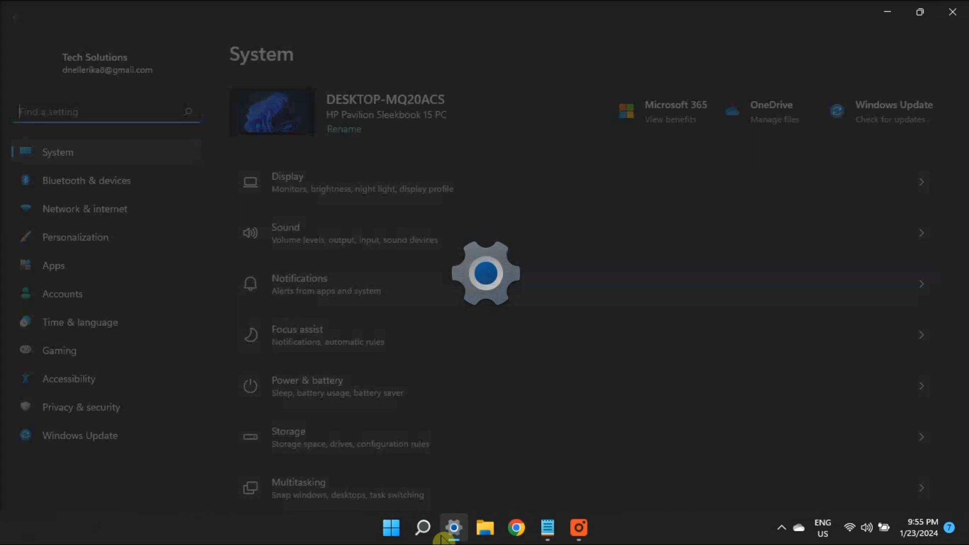
pyautogui.click(85, 208)
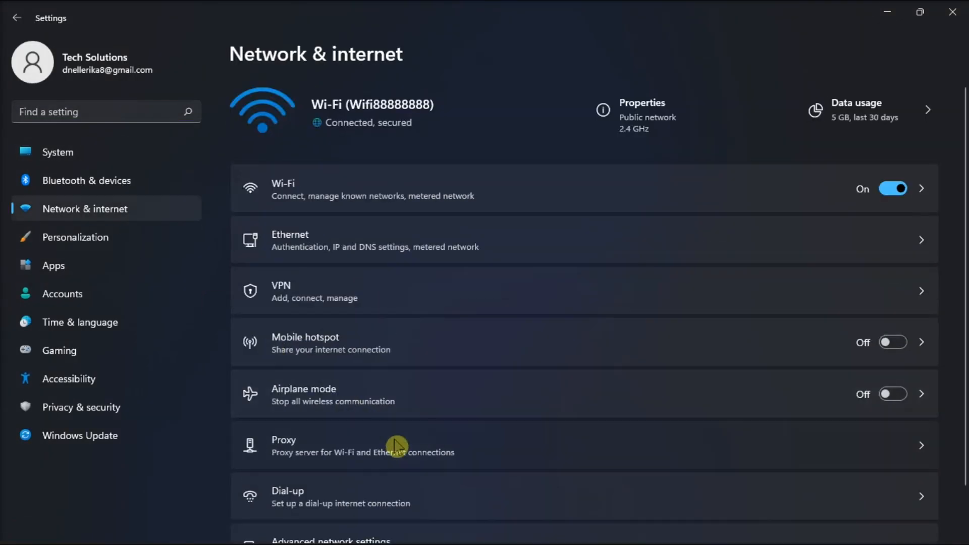
# - Turn Automatically detect settings off on the Proxy page, leaving the manual proxy server unchanged
pyautogui.click(396, 445)
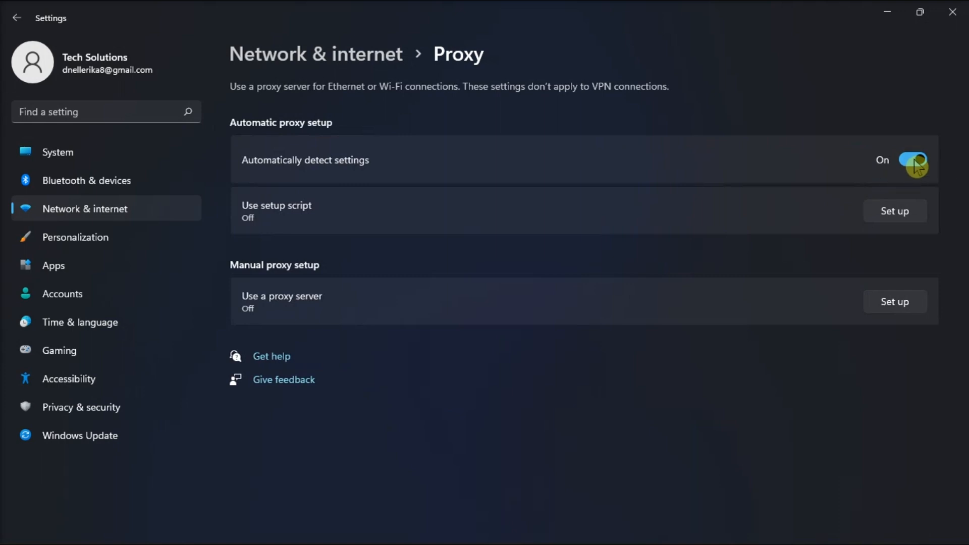
pyautogui.click(913, 159)
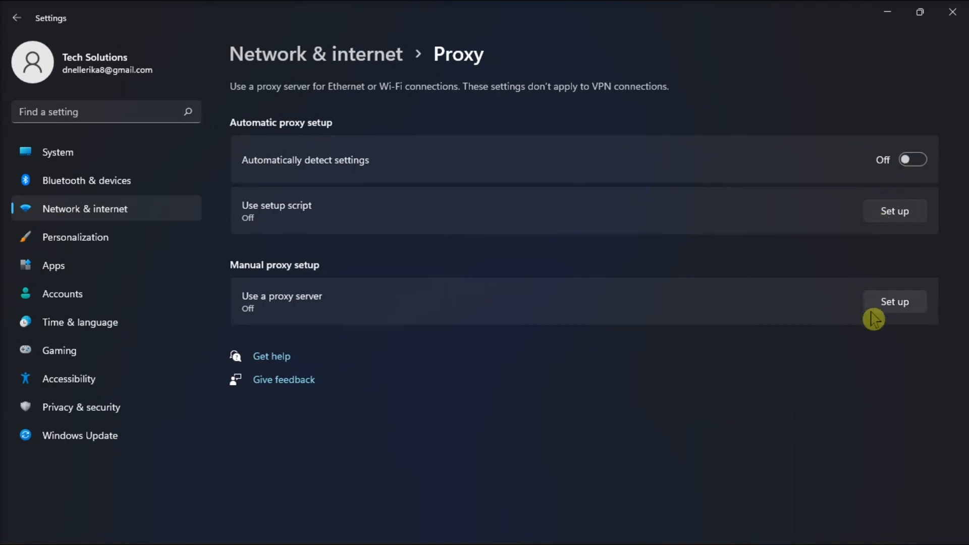
pyautogui.click(893, 302)
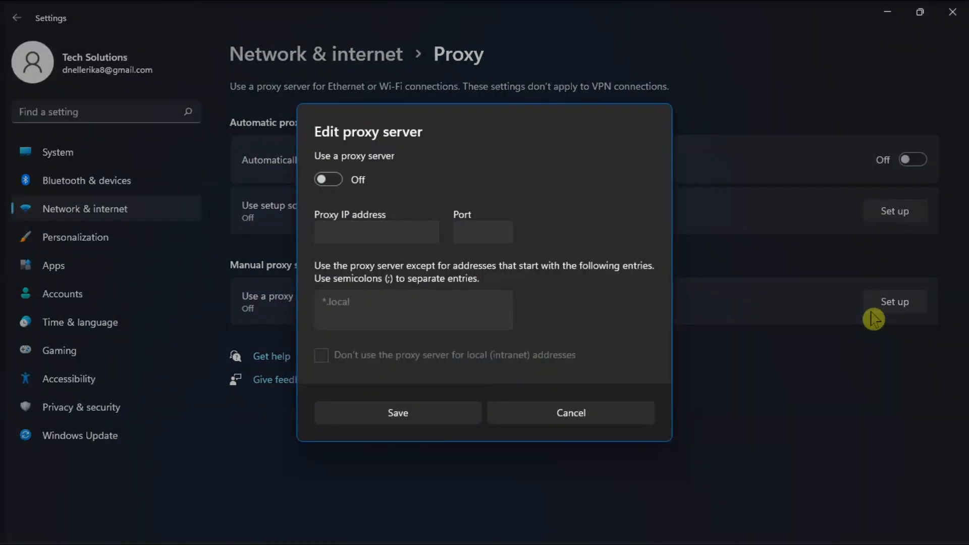
pyautogui.click(328, 180)
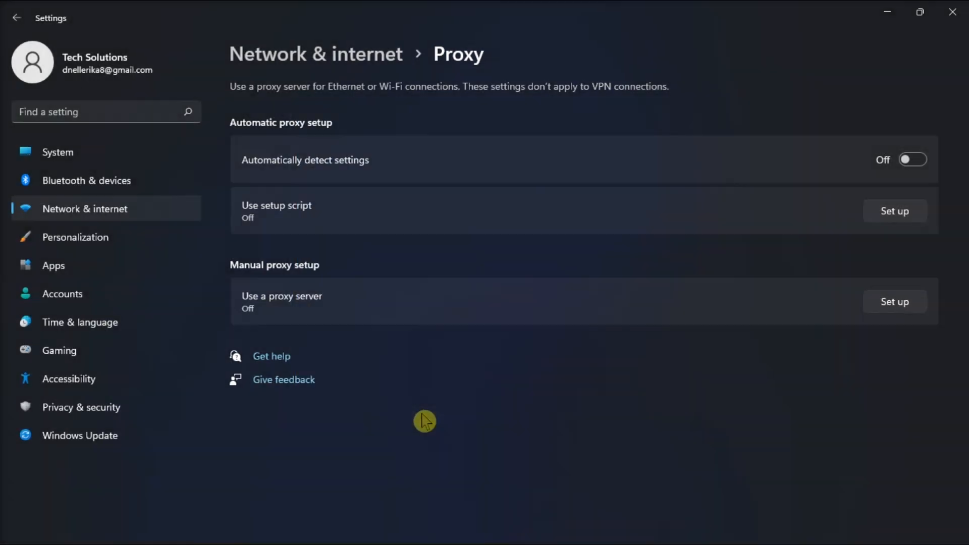
pyautogui.moveTo(819, 440)
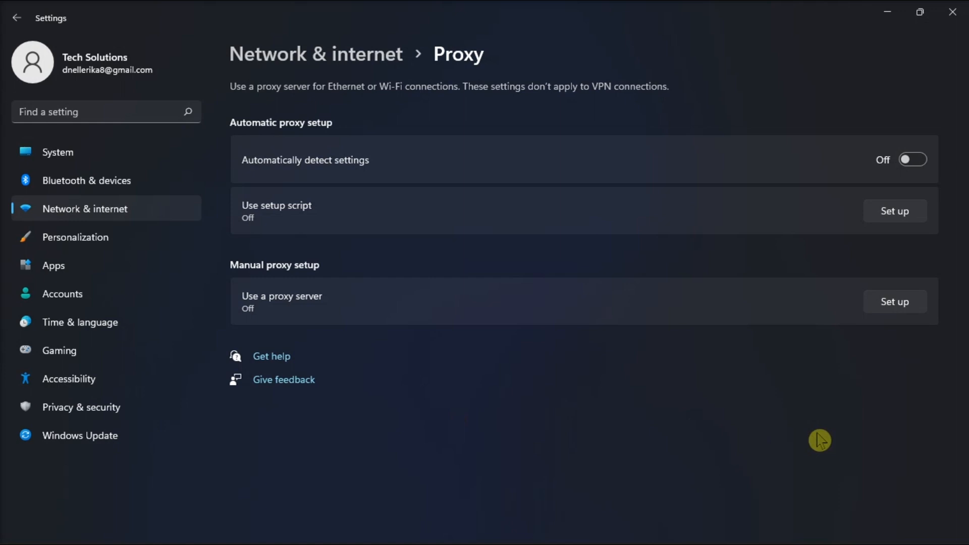